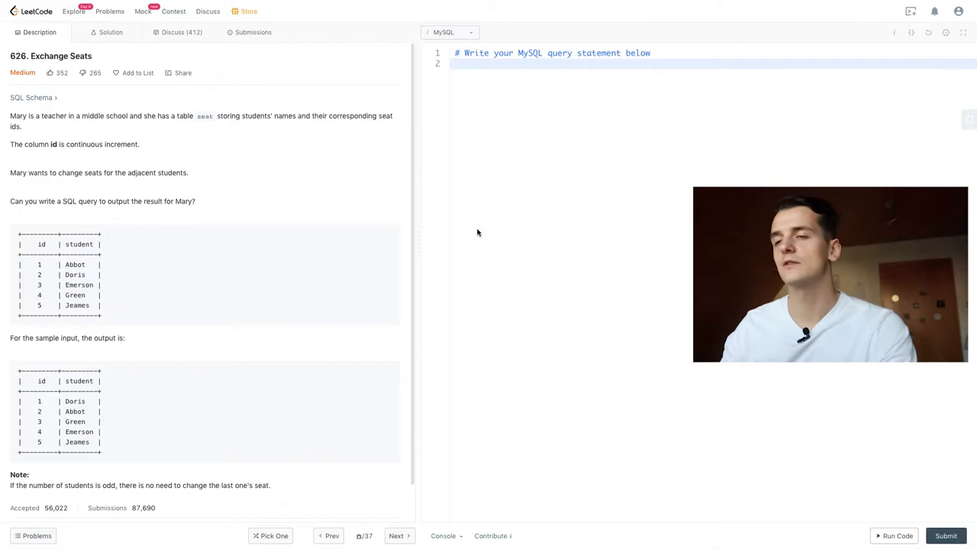
- Draft SELECT id, student FROM seat, then delete id to leave an empty slot
type("SELECT")
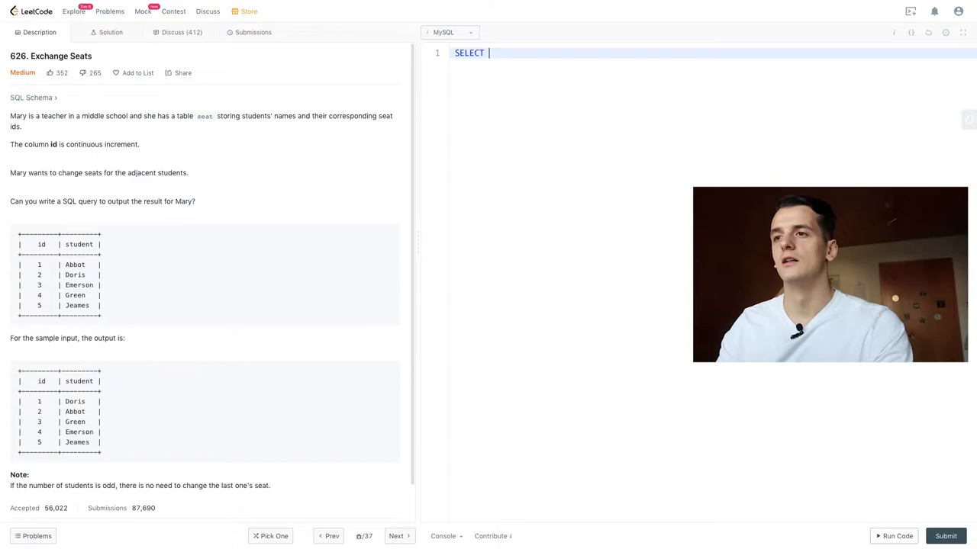
type("id")
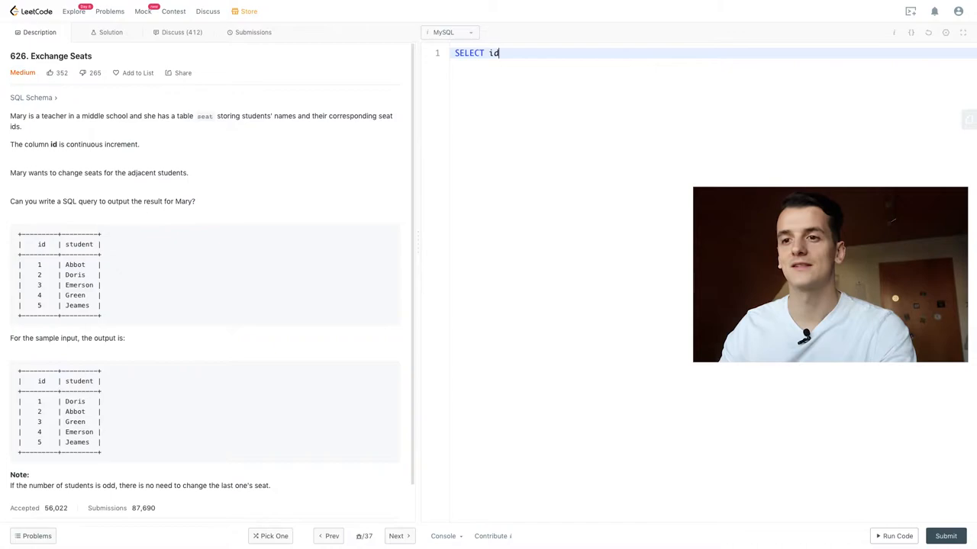
type(", student FROM")
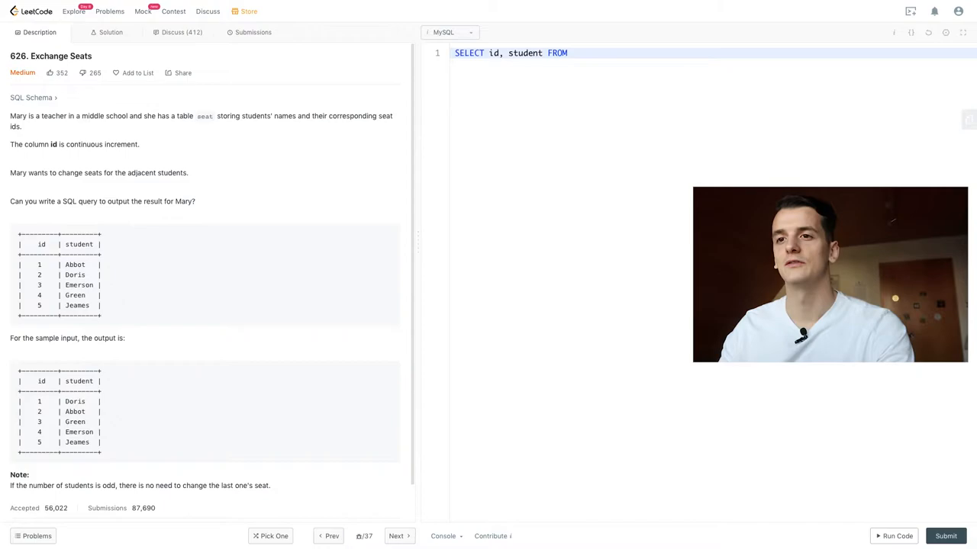
type("seat")
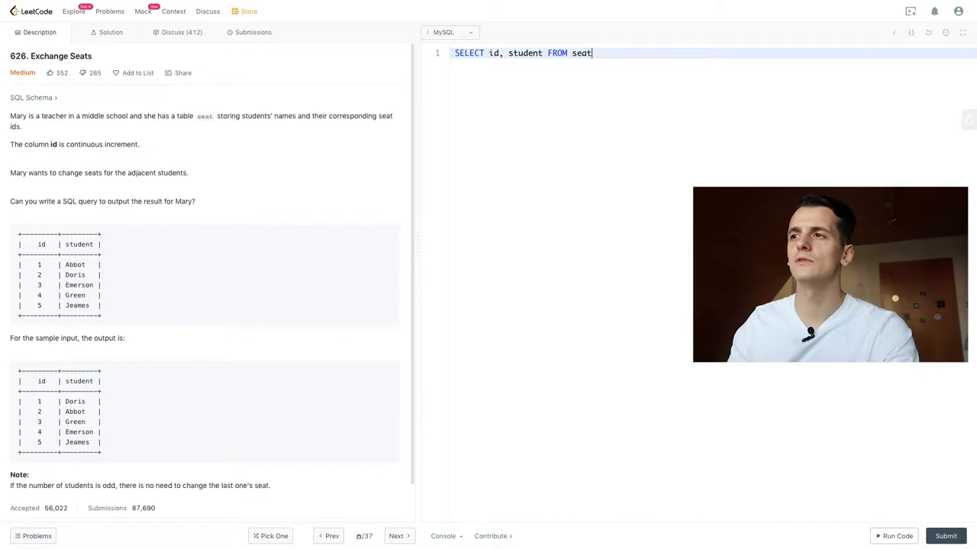
key("Backspace")
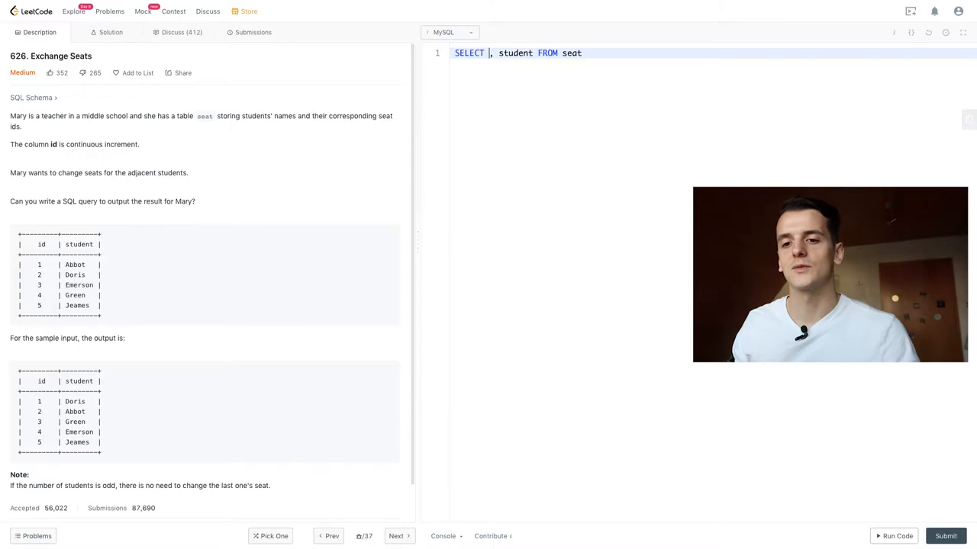
- Fill the id slot with IF(id % 2 = 0, id-1, id+1) inside an outer IF
key("Backspace")
type("IF(,,")
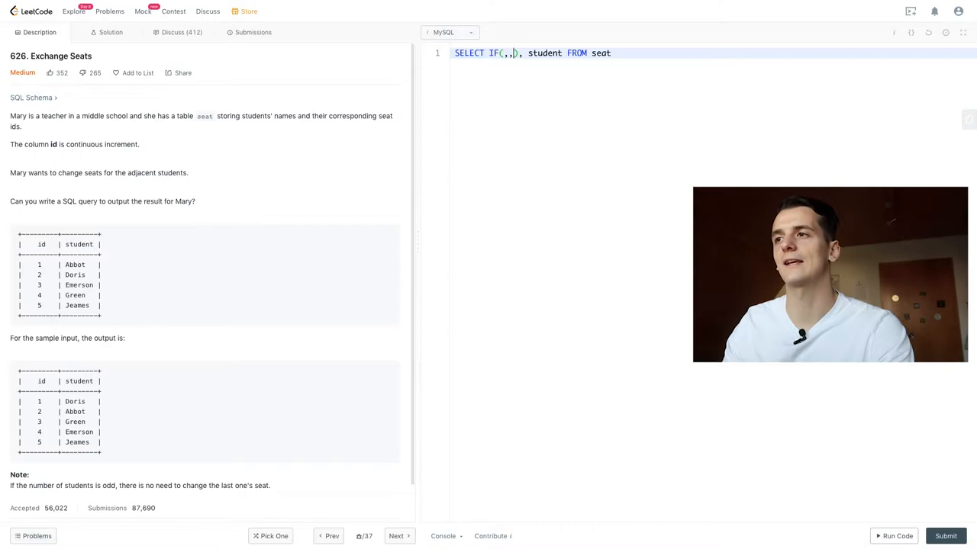
type("id %")
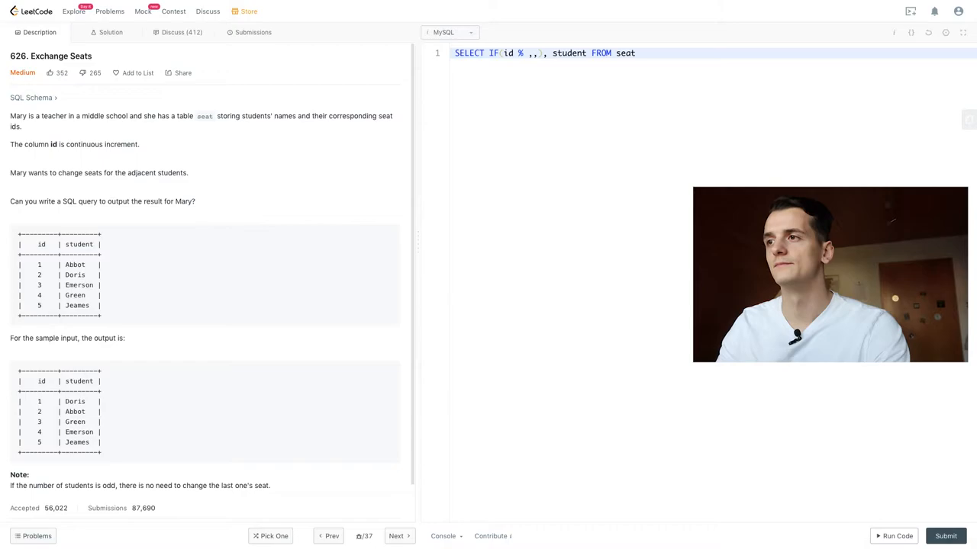
type("2 = 0")
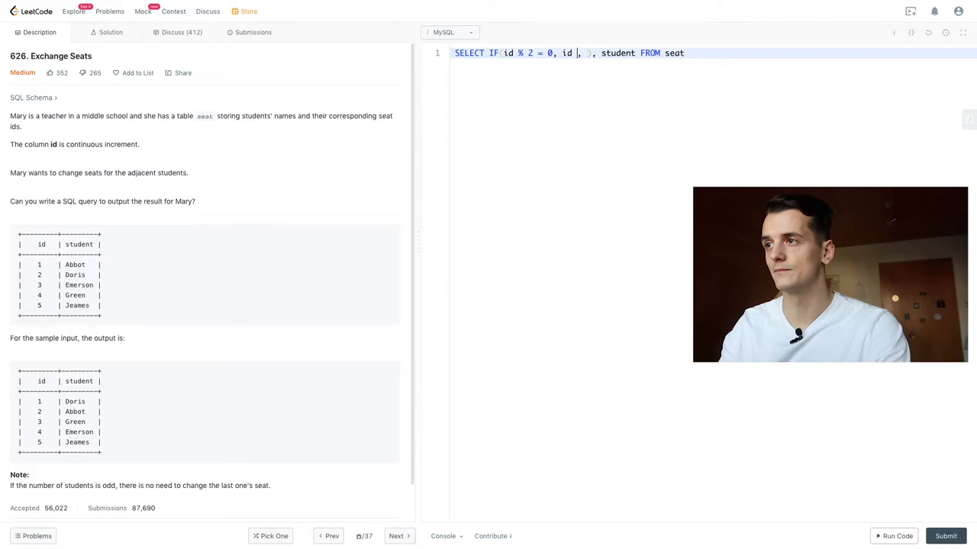
type("-1")
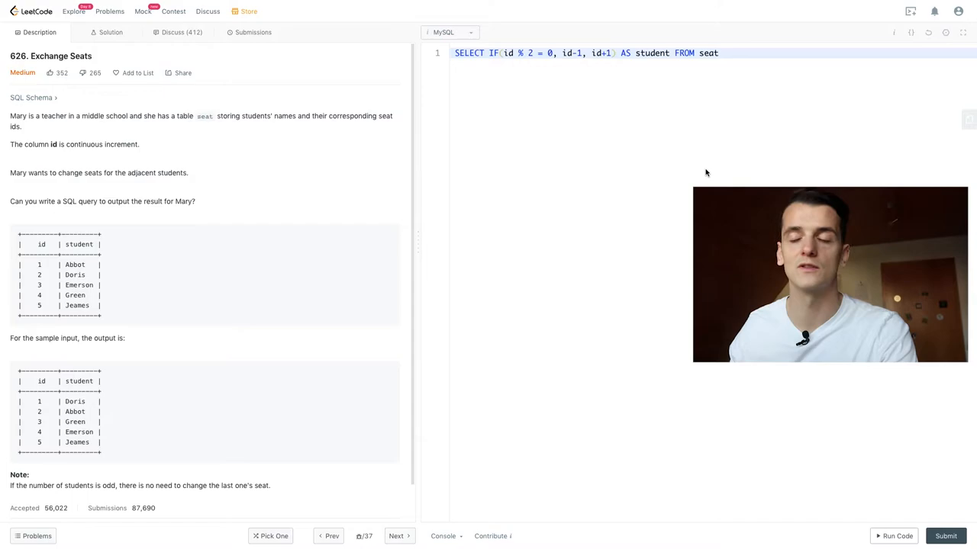
mouse_move(503, 84)
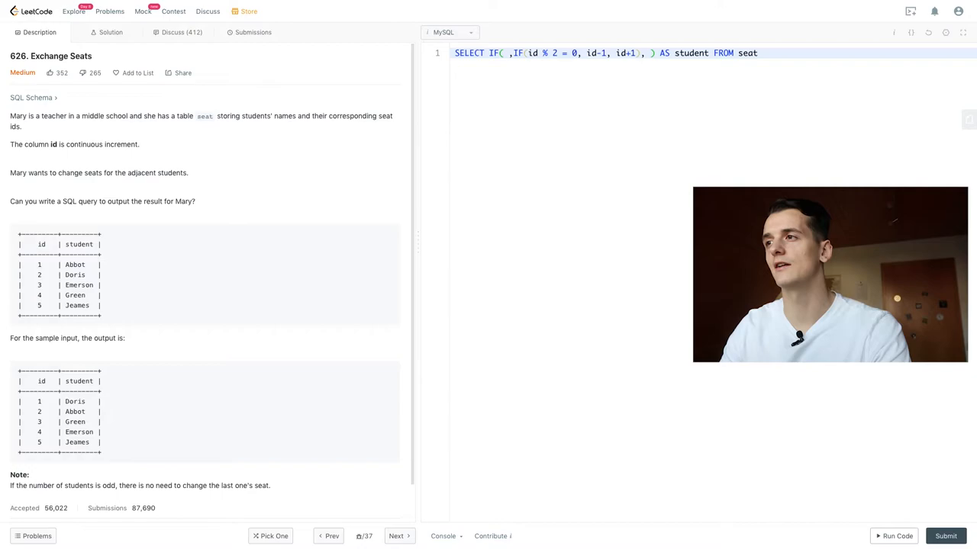
- Make the outer IF condition id < (SELECT MAX(id) FROM seat) and begin the even-id else branch
type("SELECT")
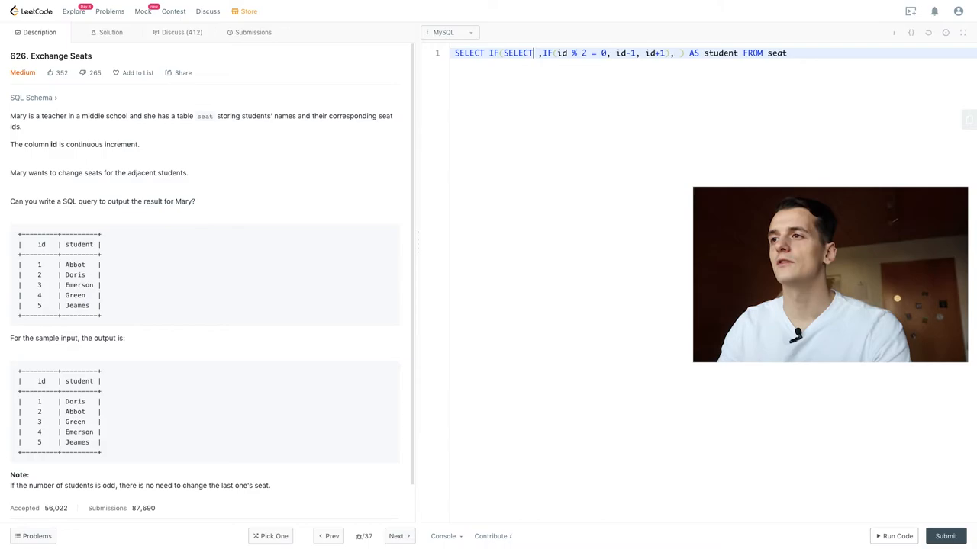
type("()")
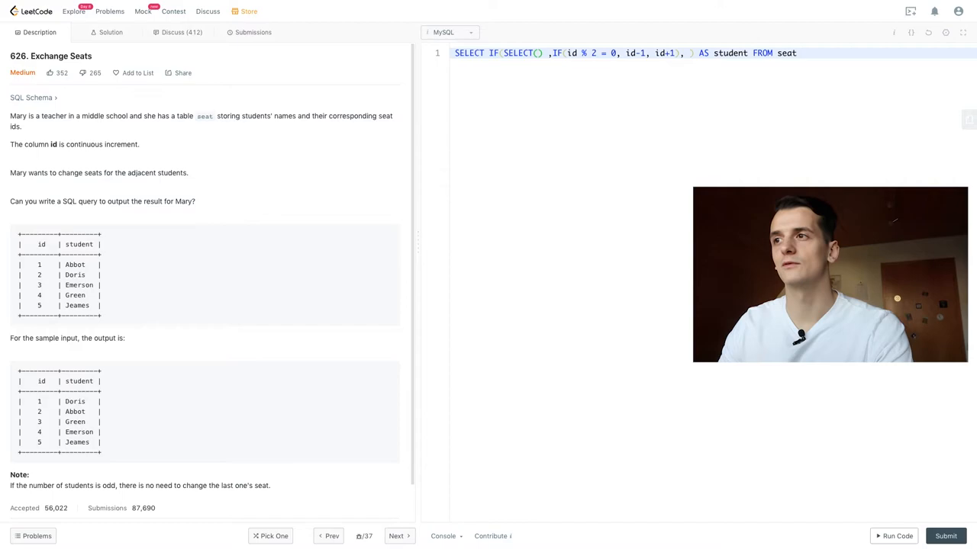
type("MAX(id")
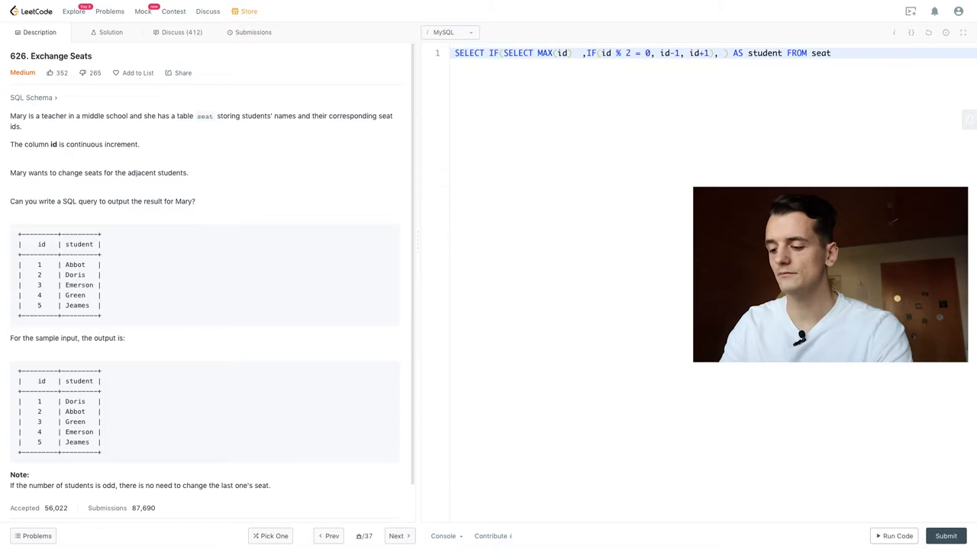
type("FROM seat)")
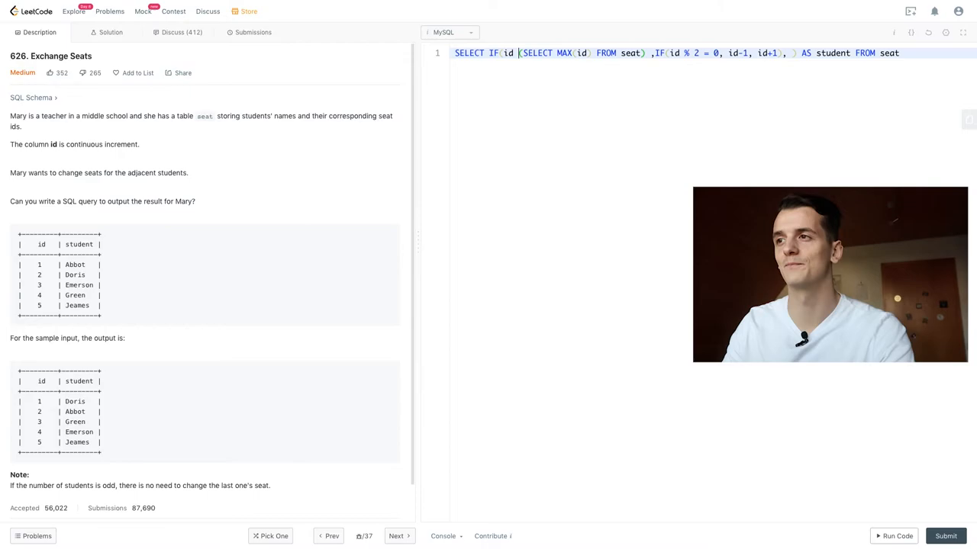
type("<")
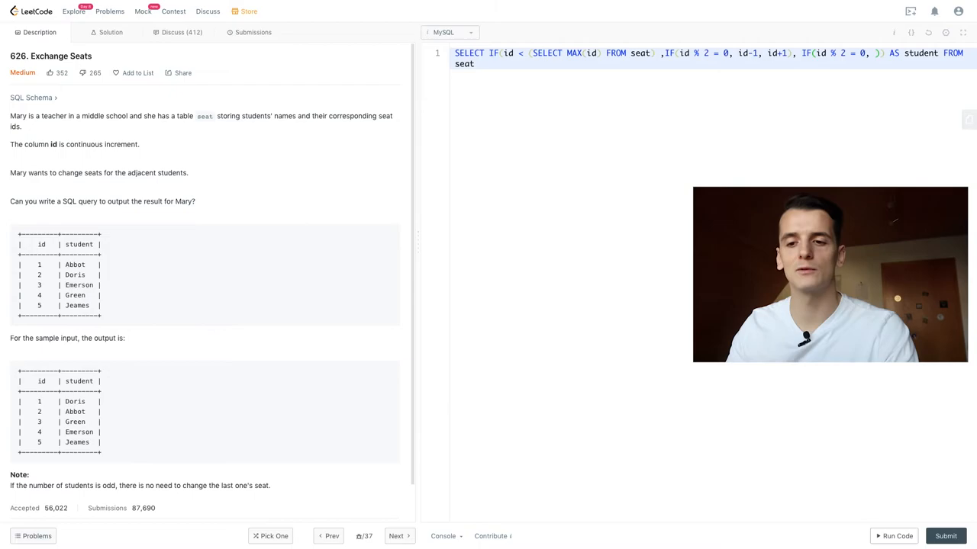
- Finish the else branch as IF(id % 2 = 0, id-1, id) and test-run the query
type("id-1, id")
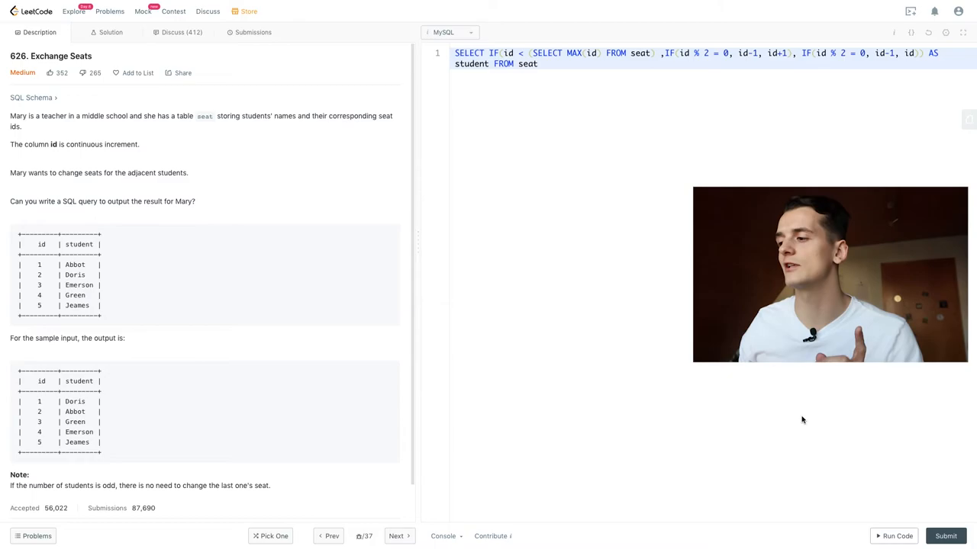
left_click(895, 536)
type(" id,")
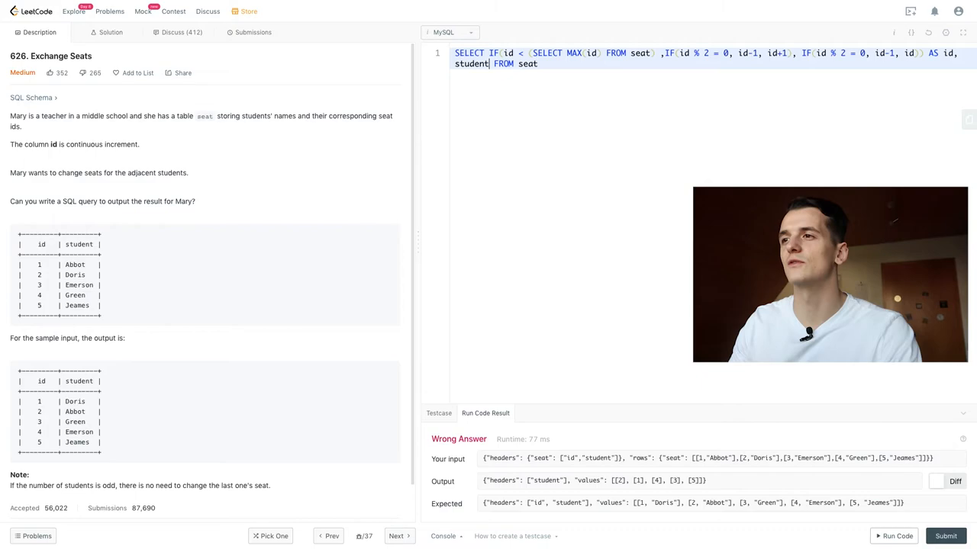
mouse_move(657, 342)
type("ORDER BY id")
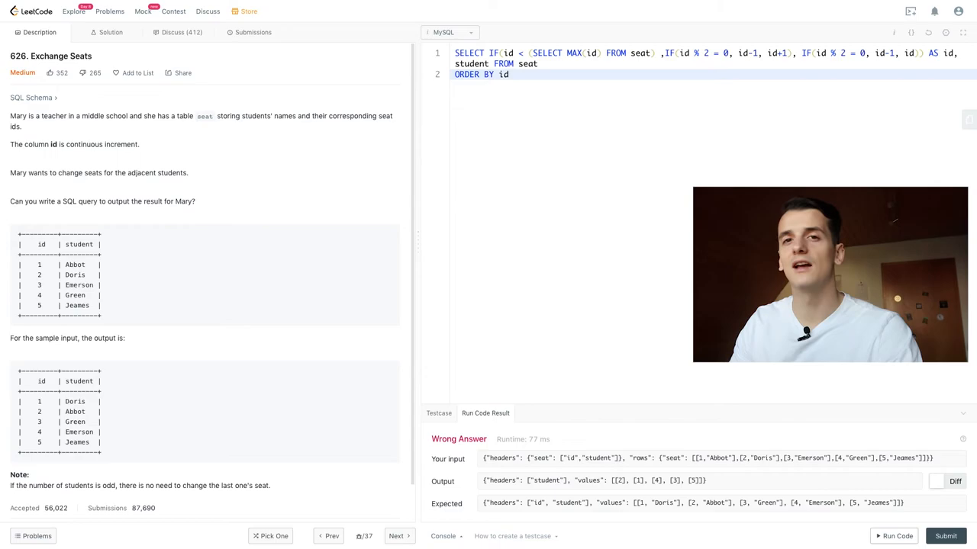
- Append ORDER BY id to the end of the query
type("ASC")
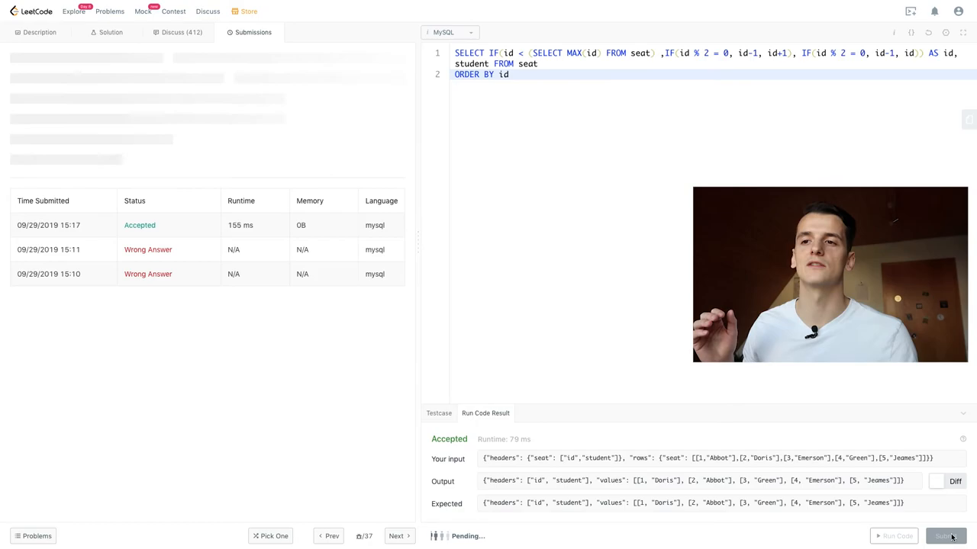
- Submit the Exchange Seats query and confirm it is Accepted
left_click(39, 32)
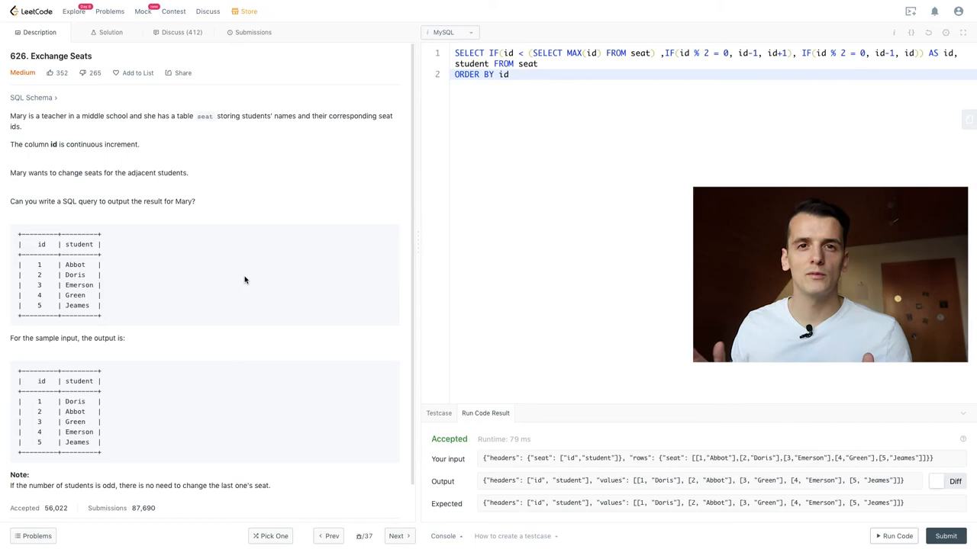